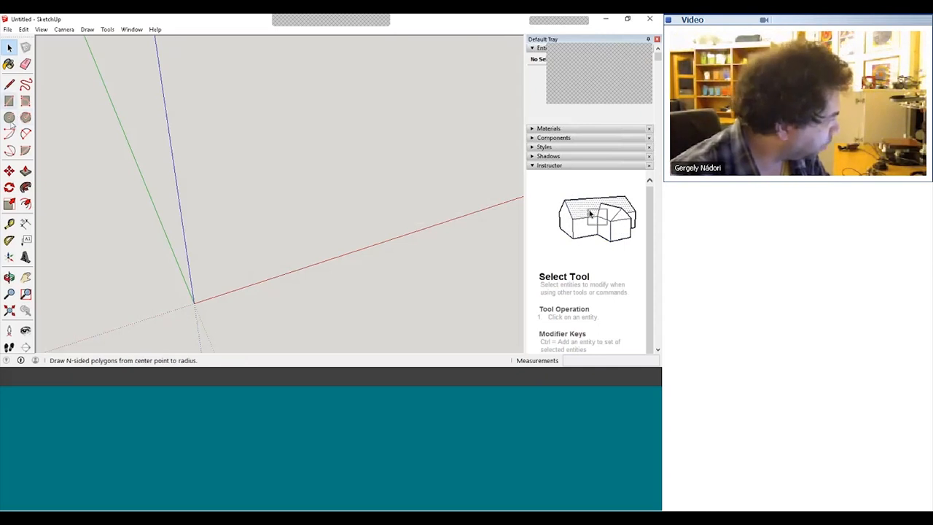
- Draw a ground circle, raise it into a cylinder, and sketch a circle on its curved side
left_click(10, 118)
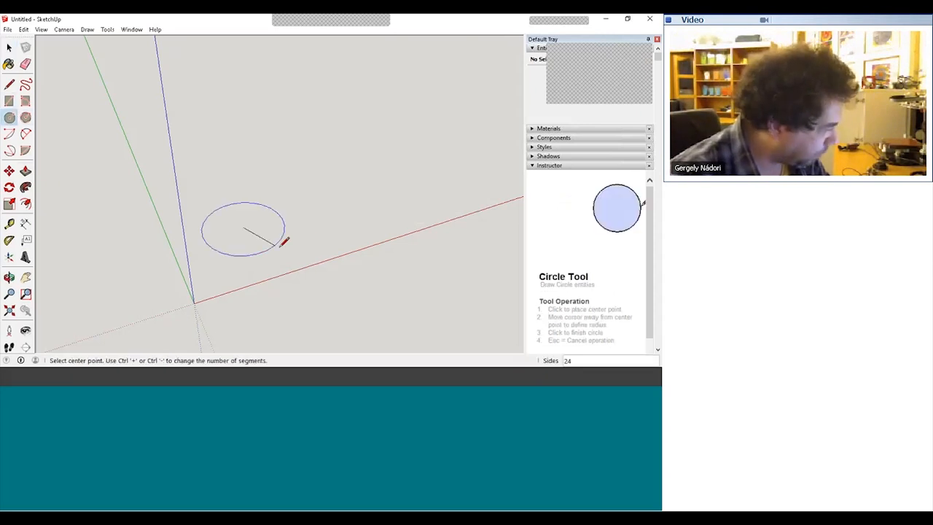
left_click(243, 228)
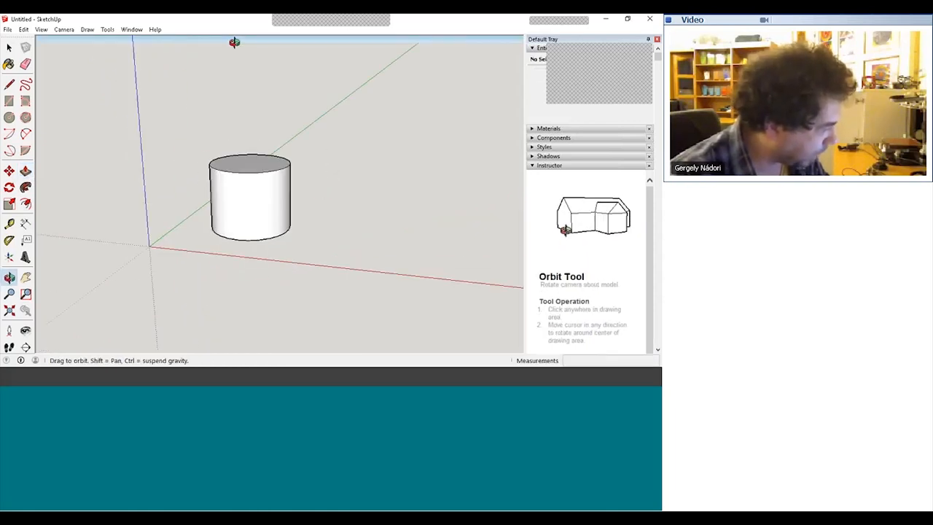
left_click_drag(234, 41, 153, 166)
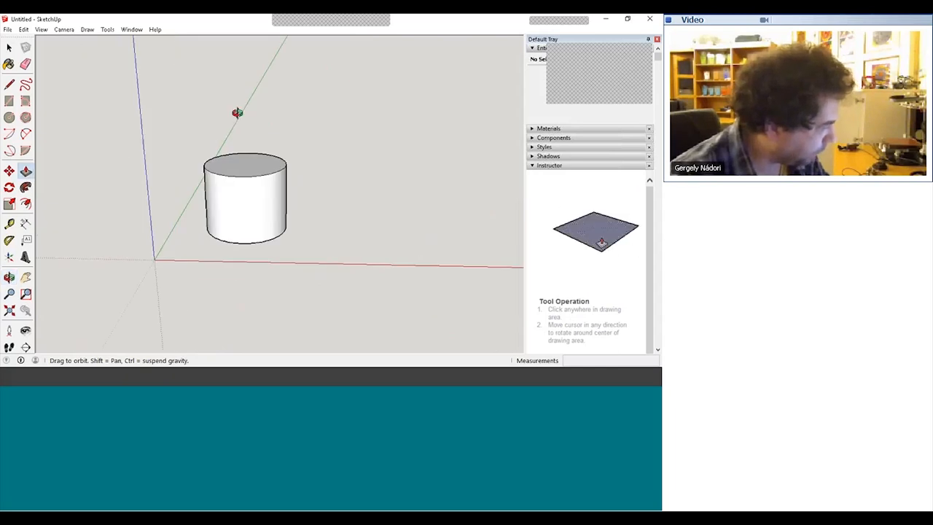
left_click(10, 117)
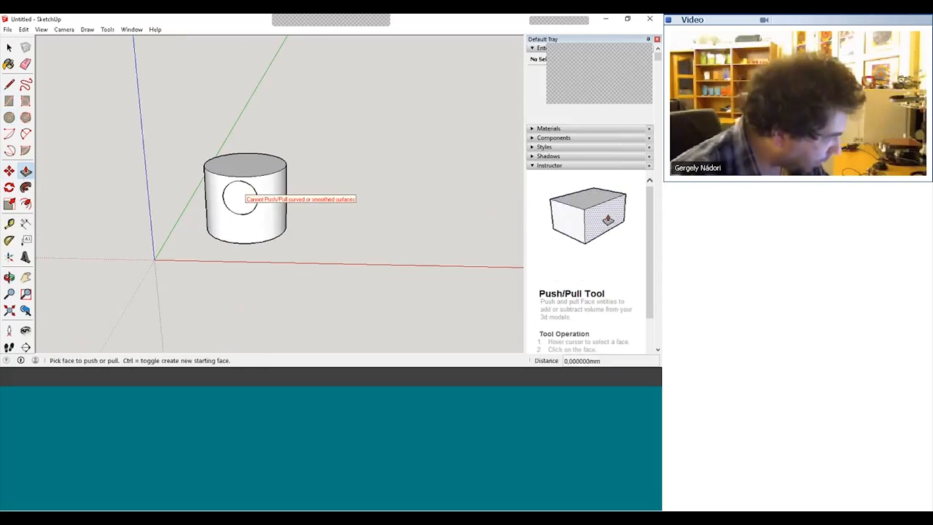
right_click(244, 197)
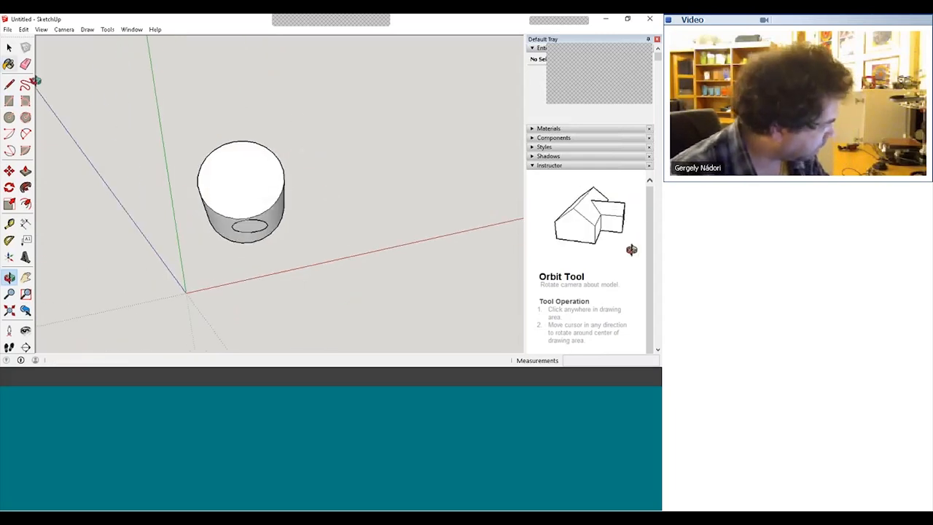
- Sink a circular hole into the cylinder's top face and draw a rectangle beside it
left_click(9, 117)
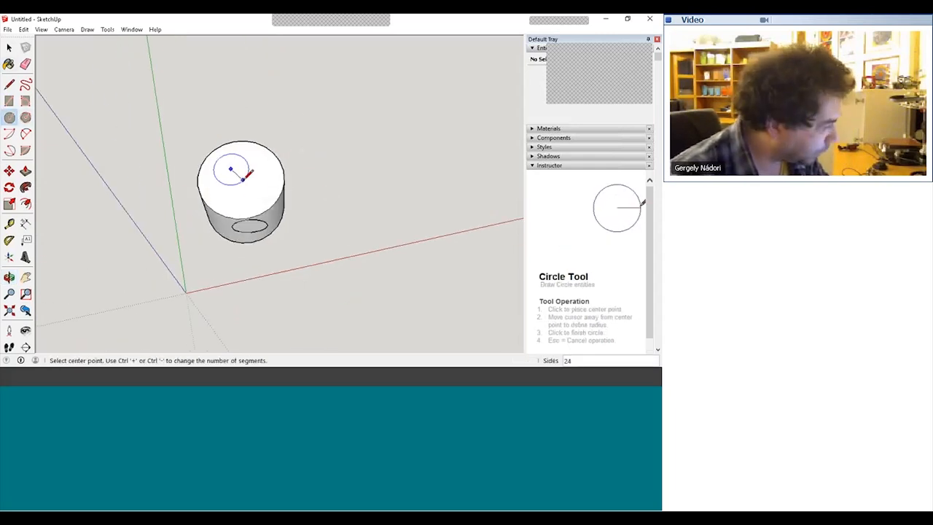
left_click(10, 170)
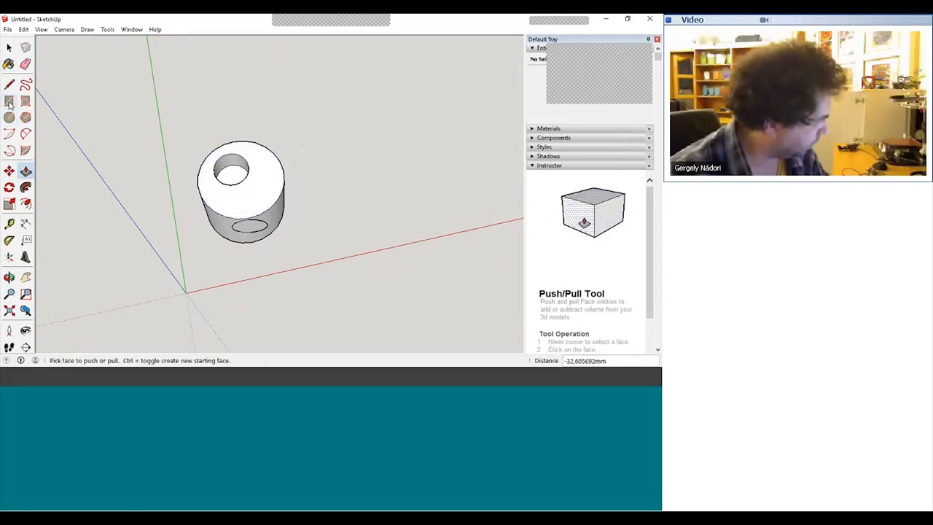
left_click(9, 101)
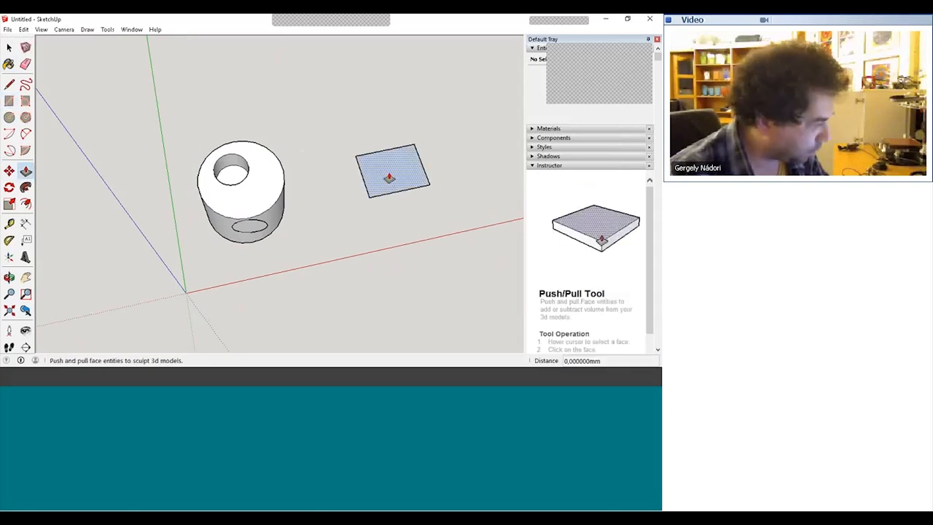
- Pull the rectangle up into a box and inset a recessed outline on its top
left_click_drag(389, 175, 401, 153)
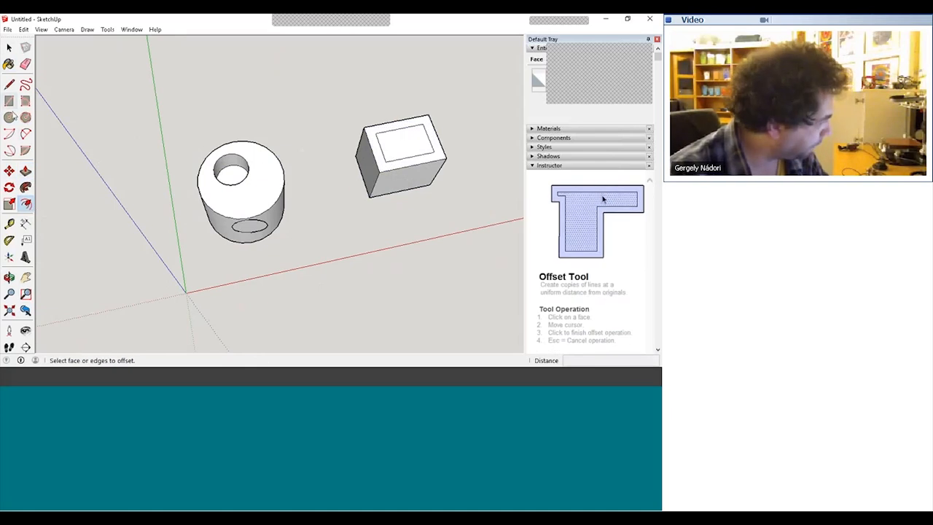
left_click(10, 170)
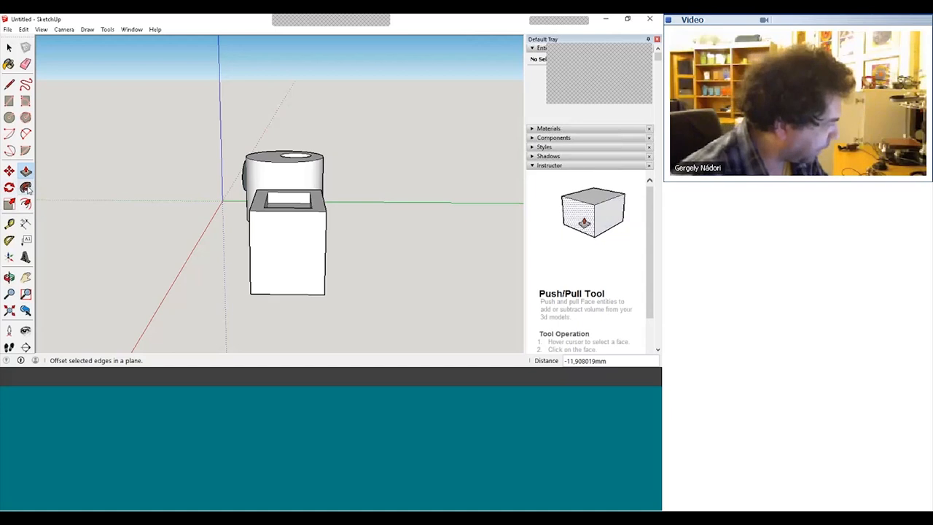
mouse_move(25, 188)
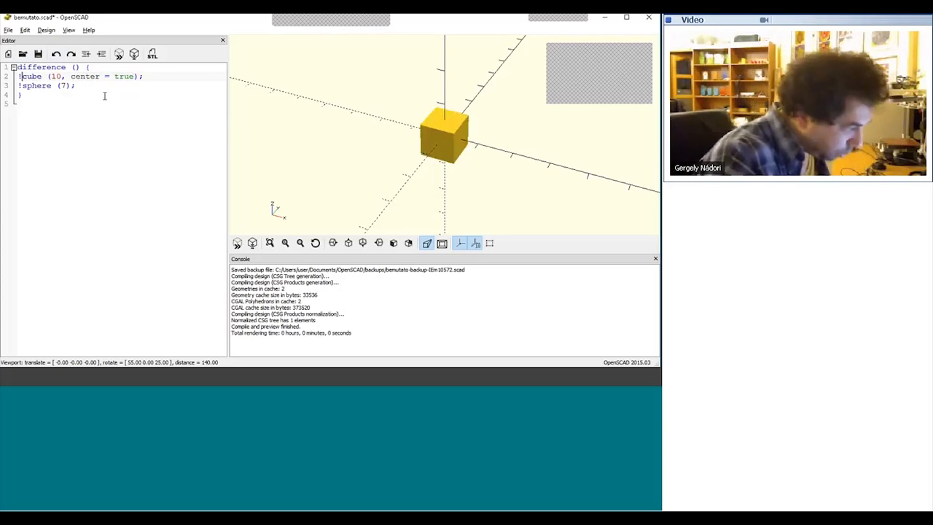
mouse_move(500, 162)
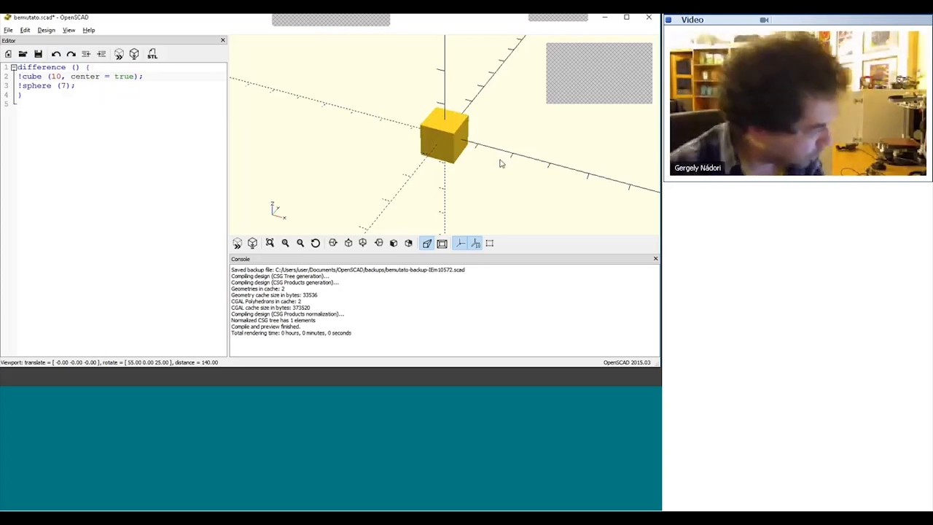
- Orbit the OpenSCAD preview to view the cube-minus-sphere model from other angles
left_click_drag(500, 162, 477, 149)
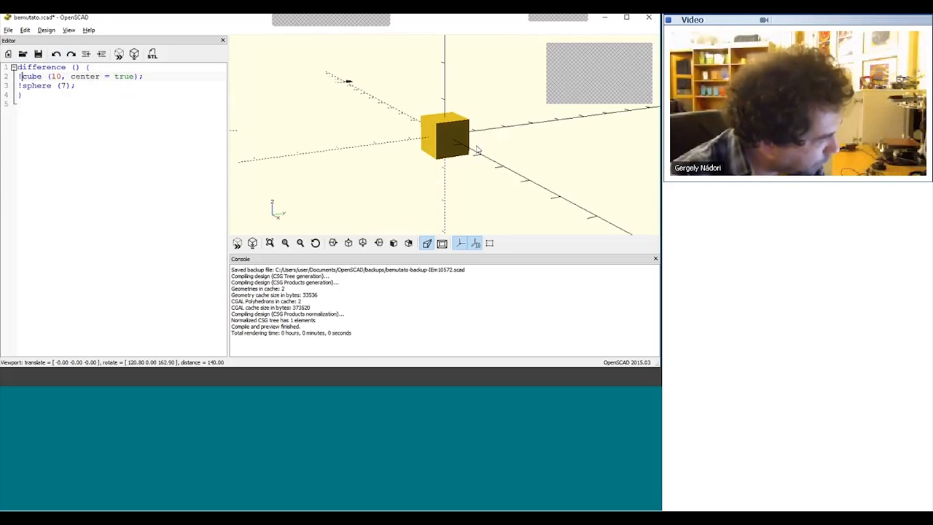
left_click_drag(473, 149, 521, 168)
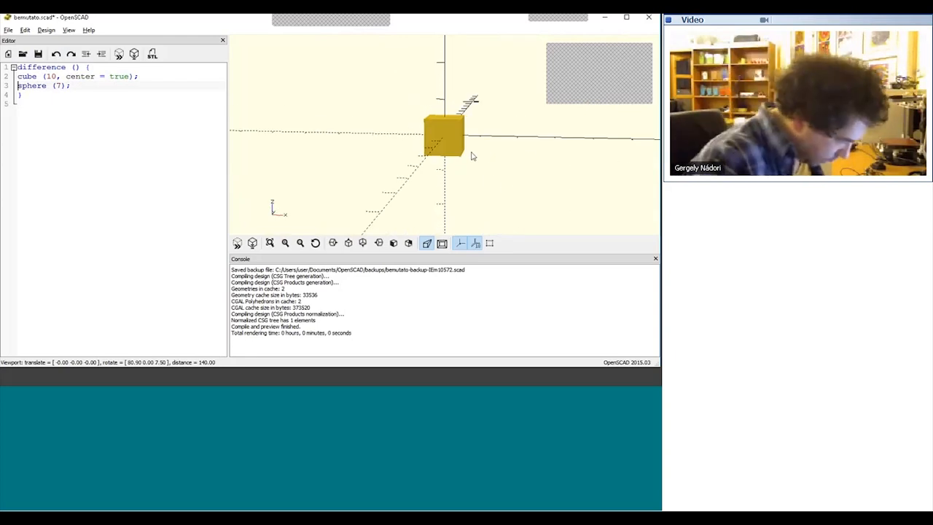
- Render the cube with the radius-7 sphere subtracted and orbit to inspect the round openings
left_click(441, 243)
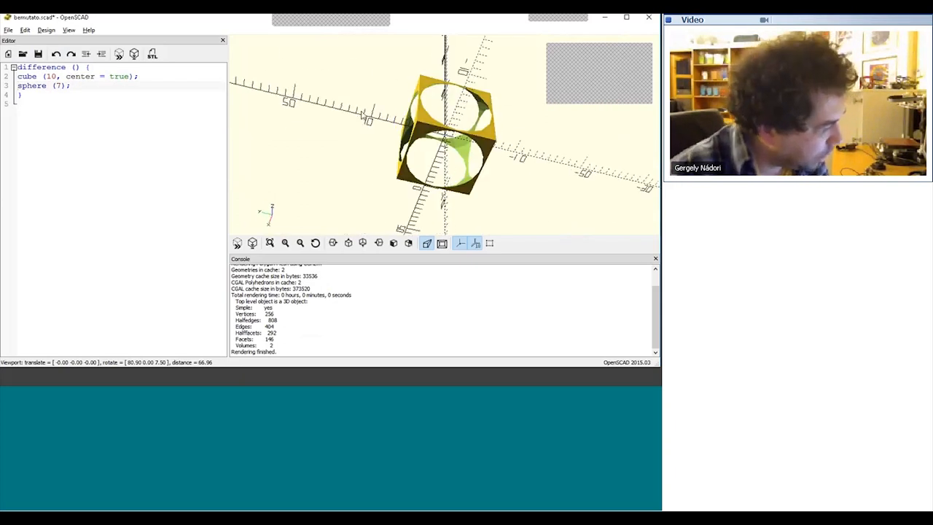
left_click_drag(364, 117, 459, 167)
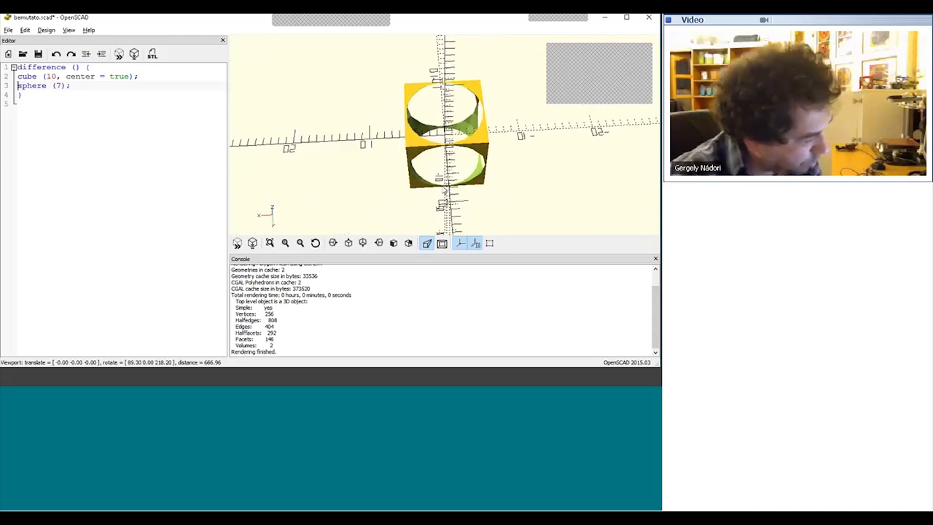
left_click_drag(452, 146, 451, 175)
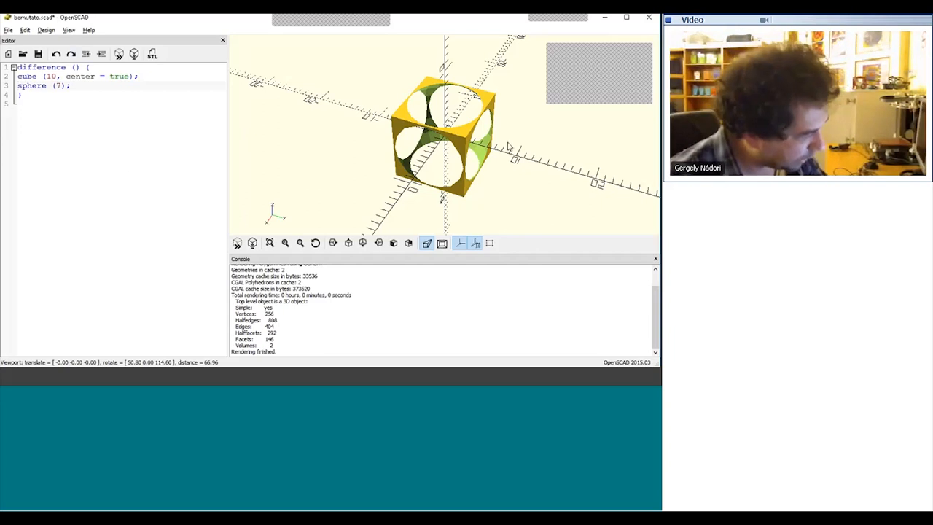
left_click_drag(510, 142, 459, 157)
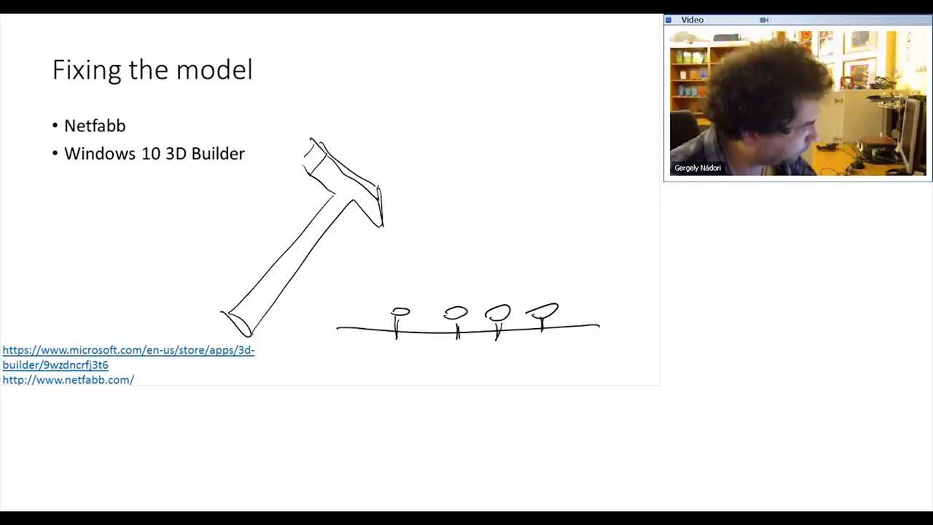
- Advance to the CraftWare slicer with an empty build plate
key("Right")
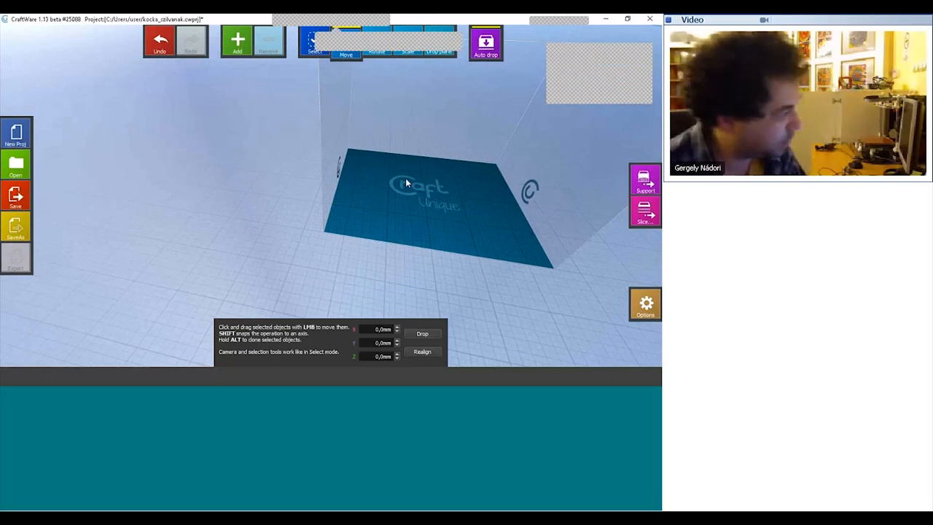
mouse_move(417, 195)
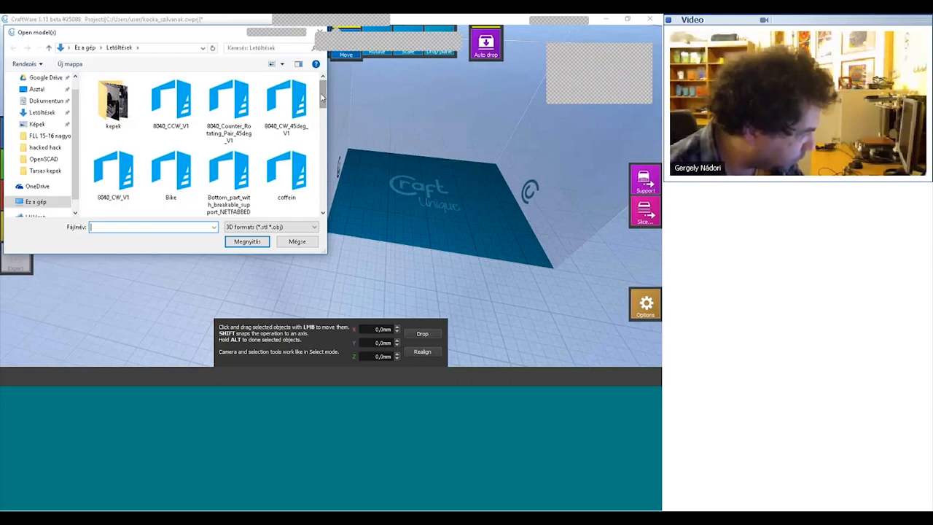
- Scroll the Letöltések folder and open the coffein model file
scroll("down", 3)
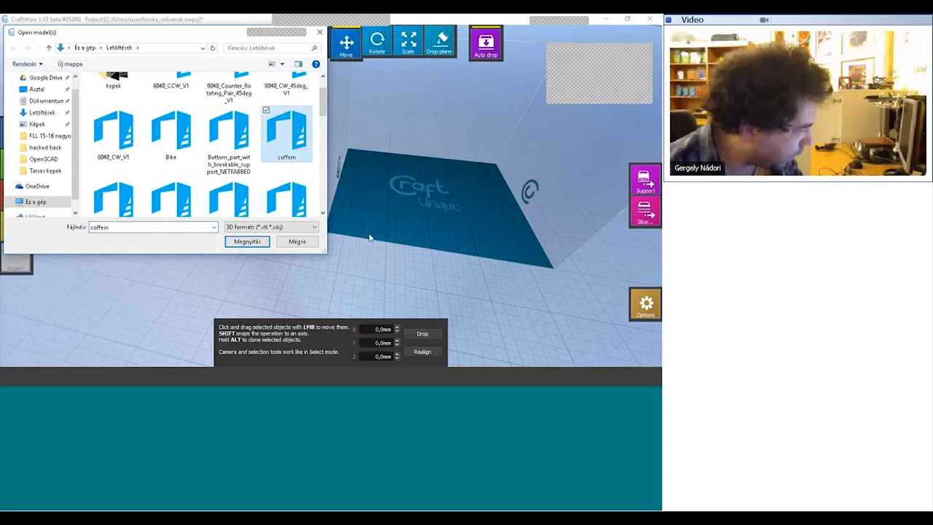
left_click(246, 242)
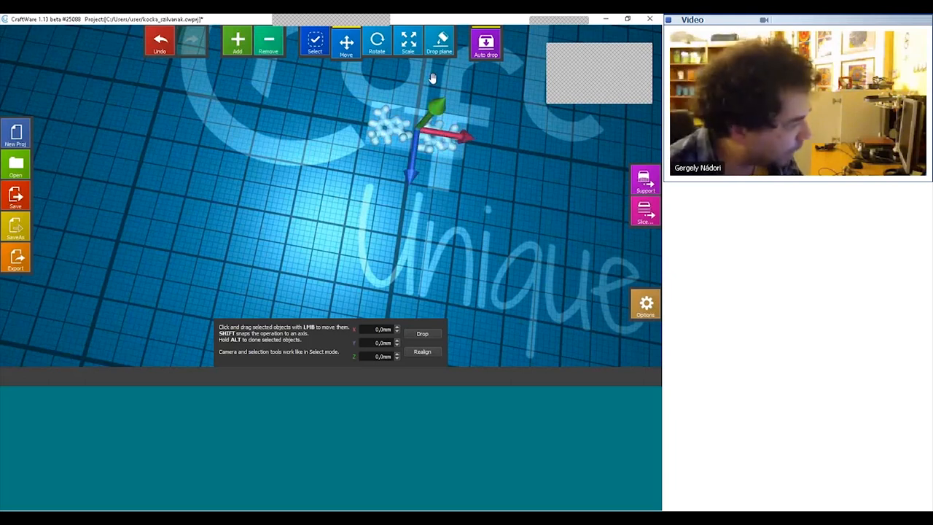
- Slice the coffein game pieces at Ultra quality in PLA to get the G-code preview
left_click(408, 41)
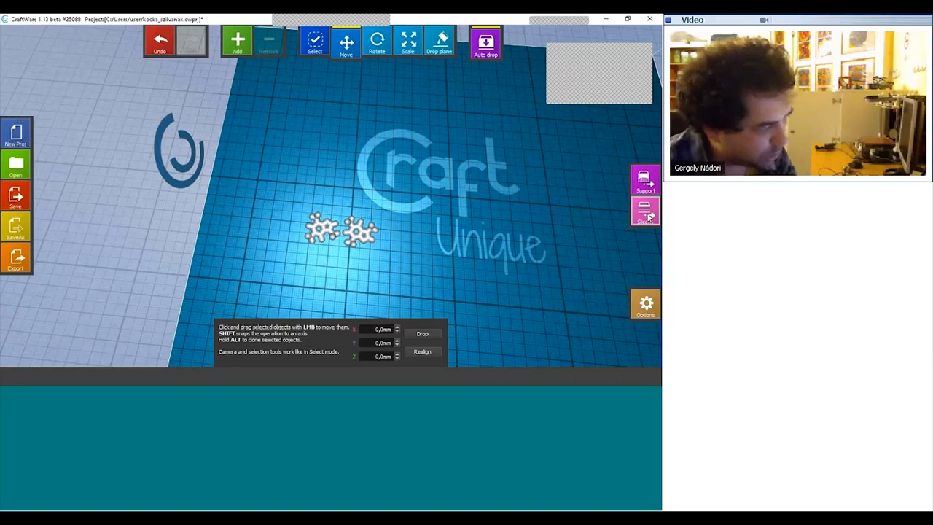
left_click(644, 211)
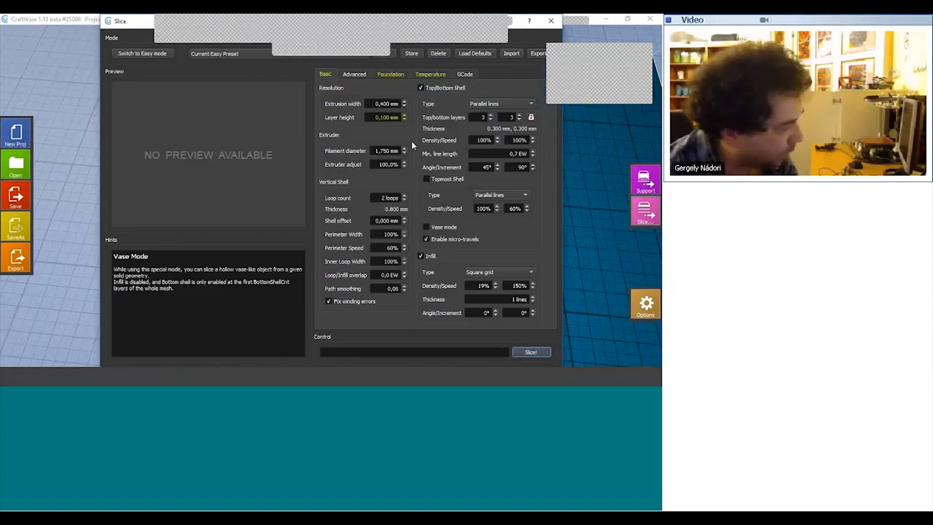
left_click(142, 53)
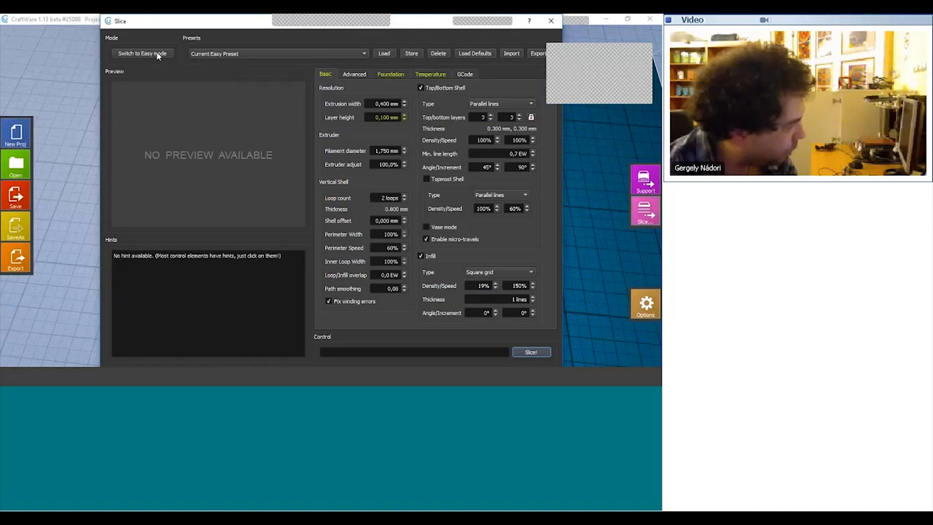
left_click(142, 53)
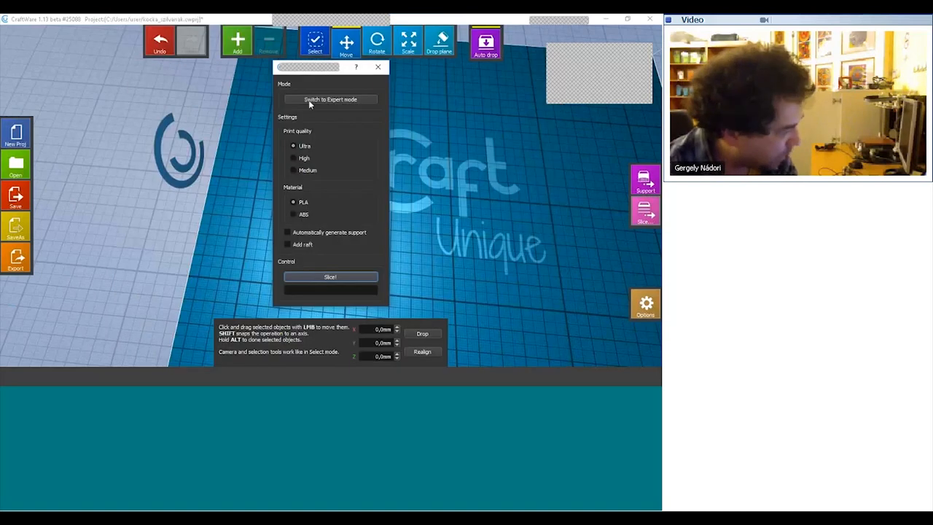
left_click(331, 276)
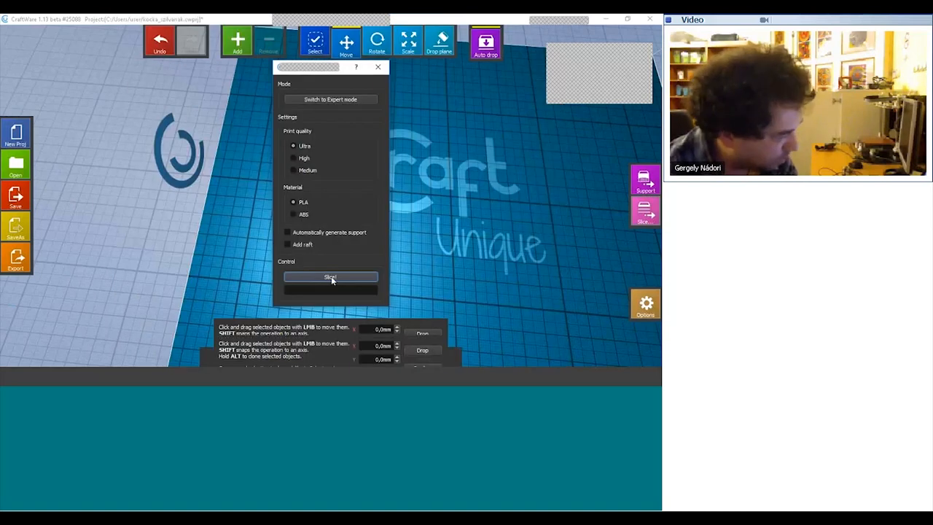
left_click(330, 277)
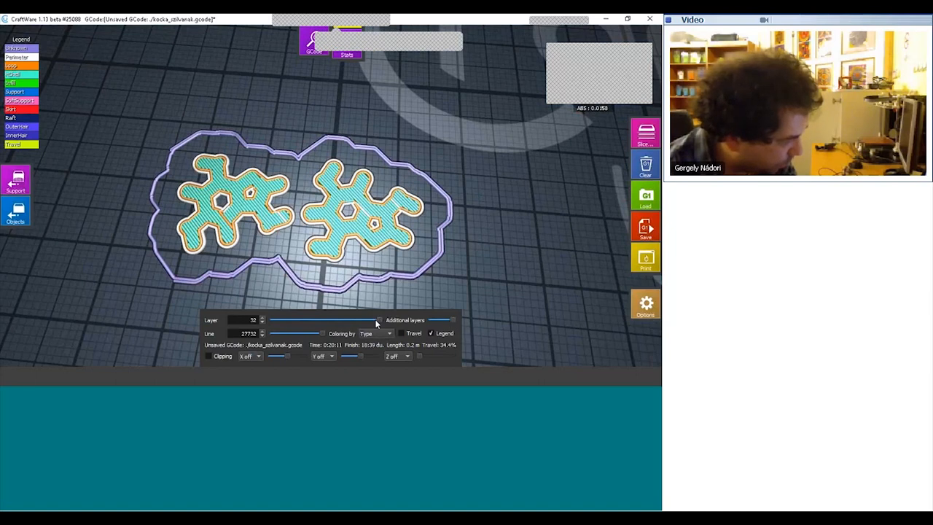
left_click_drag(375, 319, 275, 320)
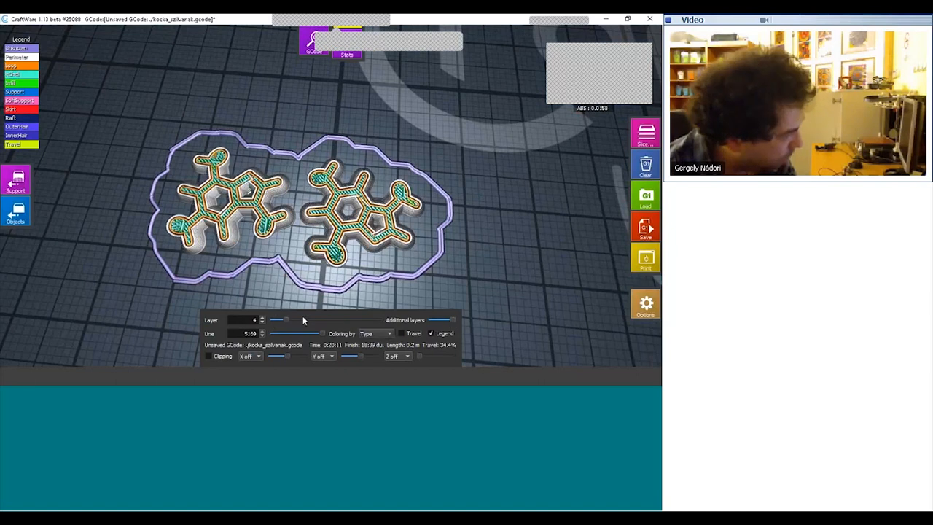
left_click_drag(277, 320, 342, 320)
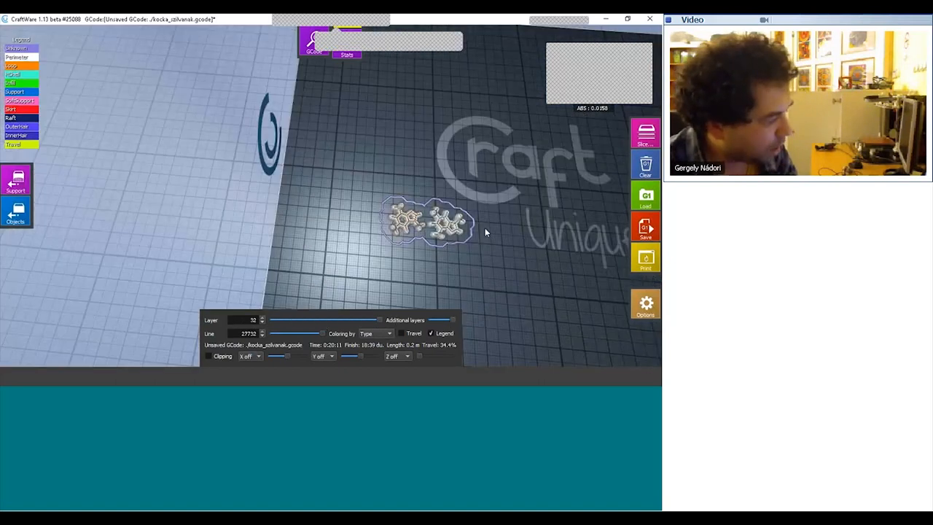
left_click_drag(486, 232, 420, 179)
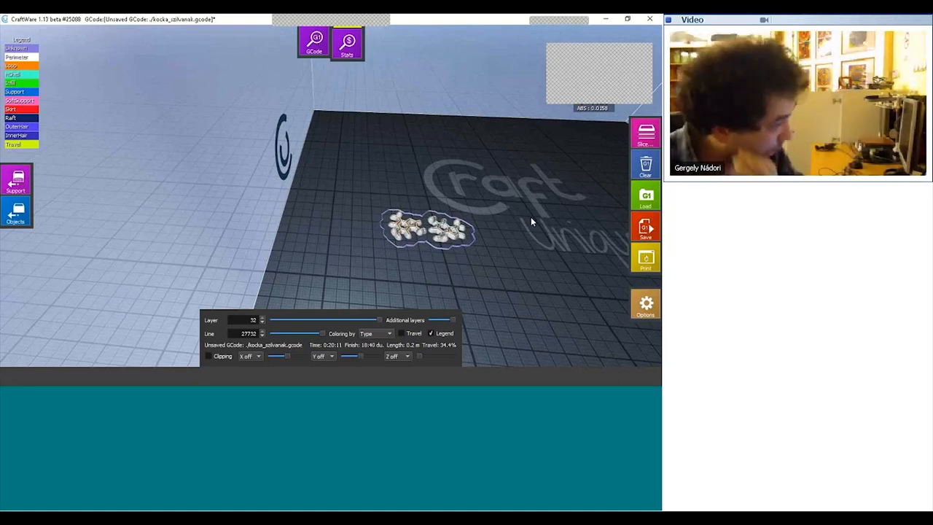
mouse_move(522, 248)
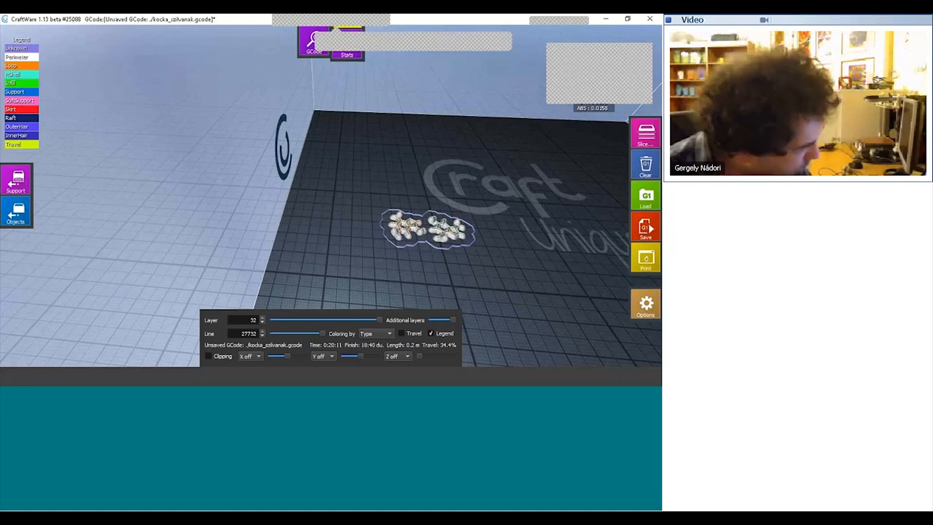
mouse_move(448, 256)
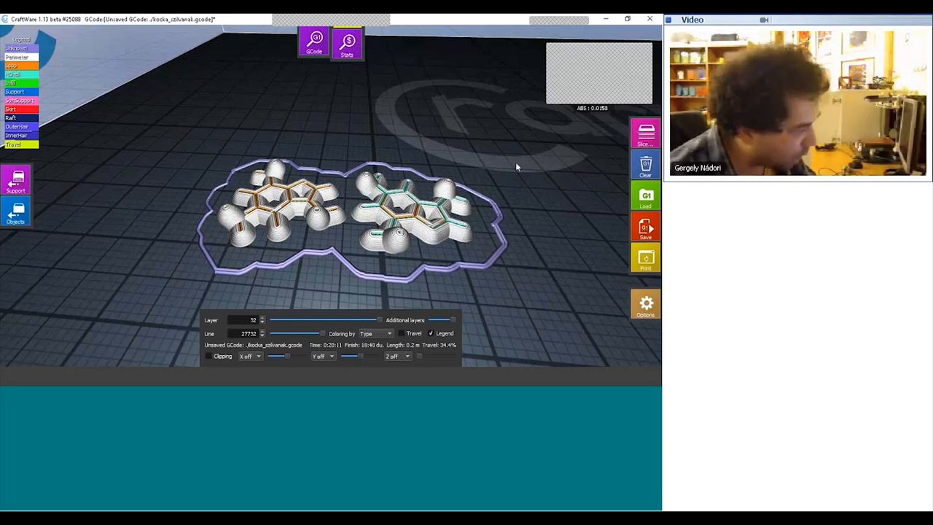
mouse_move(499, 66)
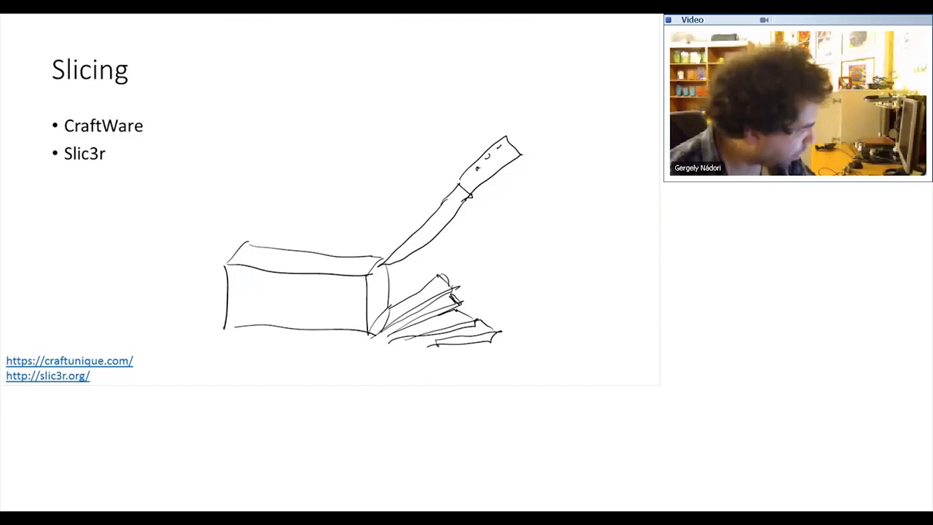
- Advance from the Slicing slide to the 3D printing in school slide
key("Right")
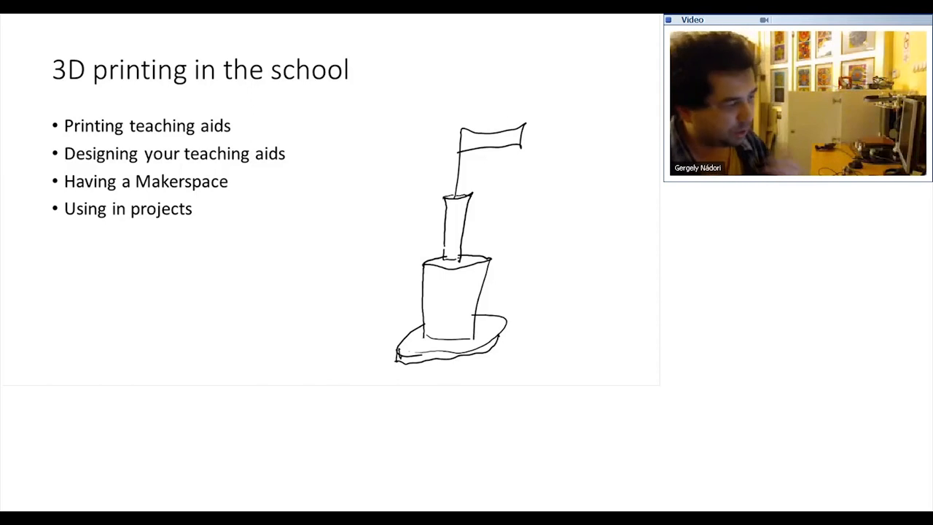
key("Right")
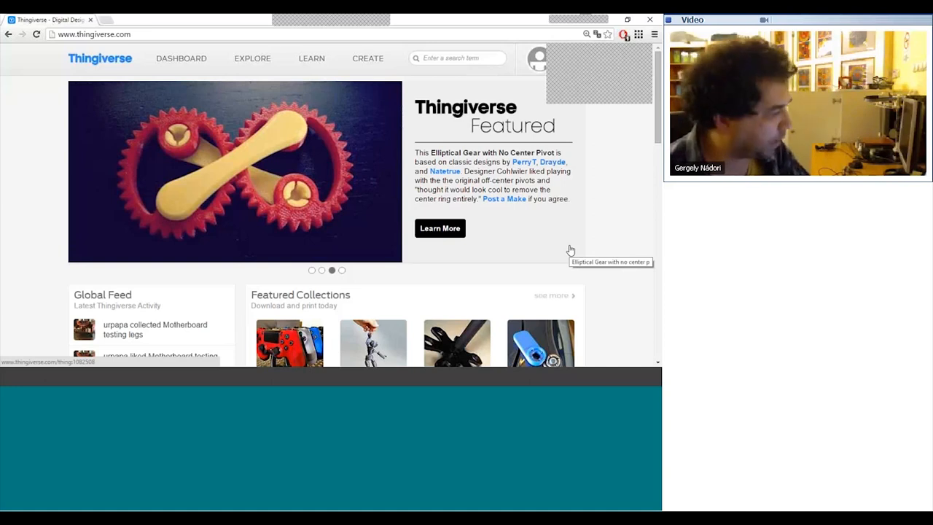
mouse_move(569, 228)
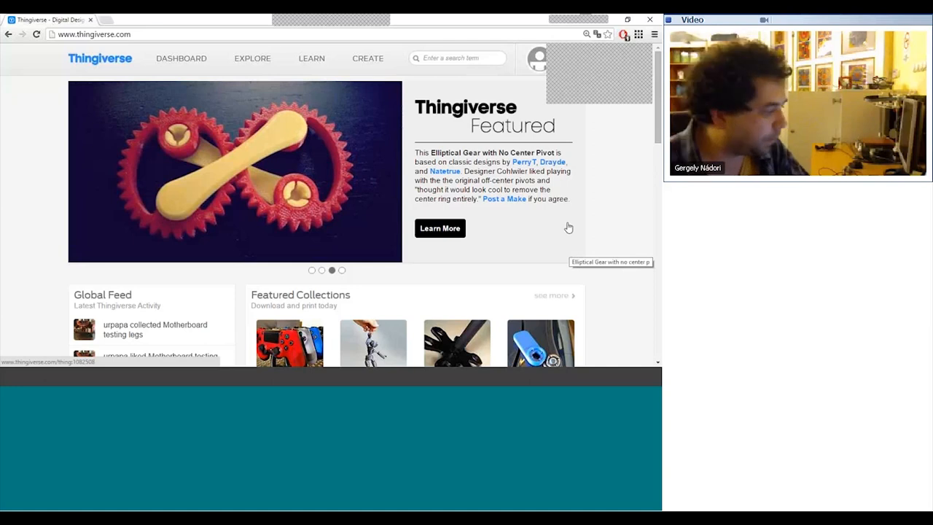
- Scroll down the Thingiverse homepage to the Featured Collections and Global Feed
scroll("down", 3)
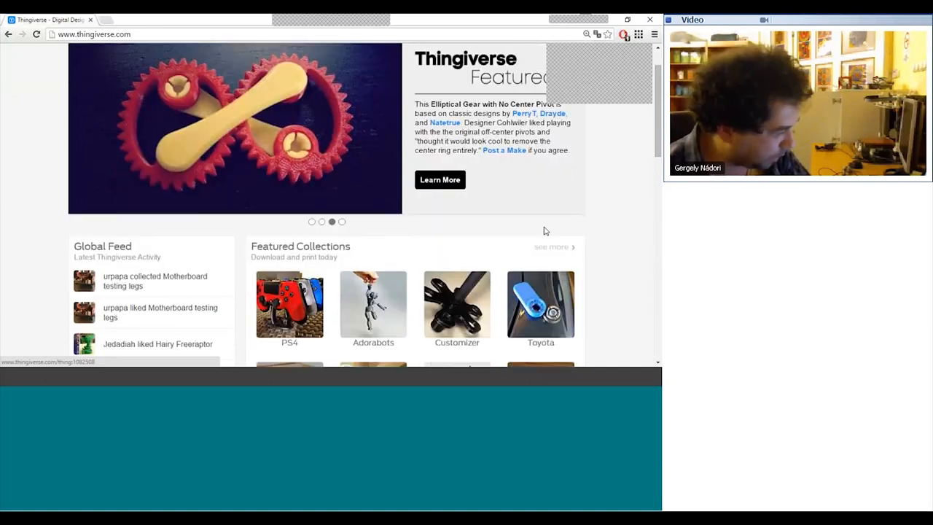
scroll("down", 3)
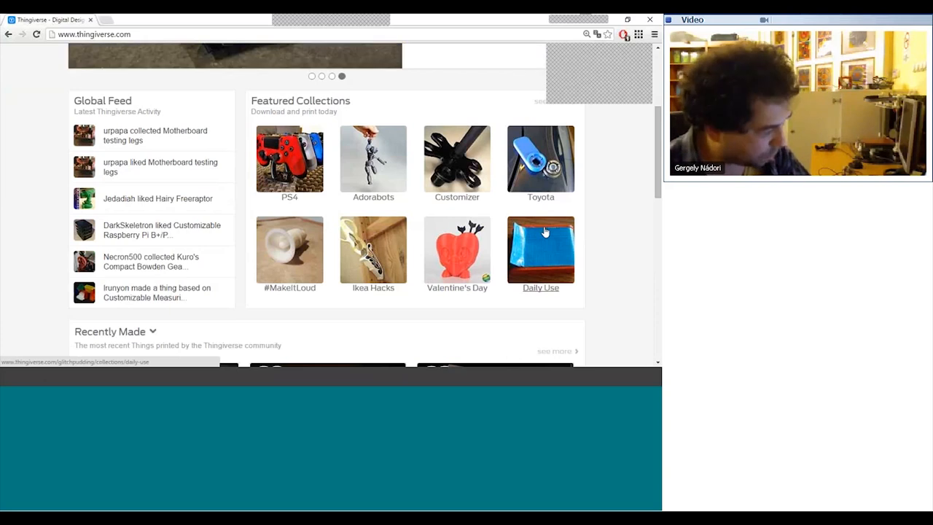
scroll("down", 3)
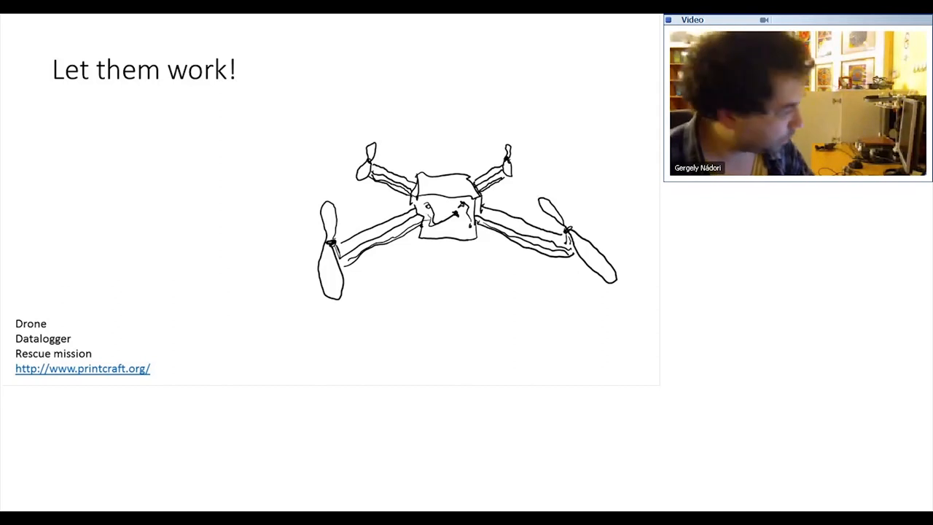
key("Right")
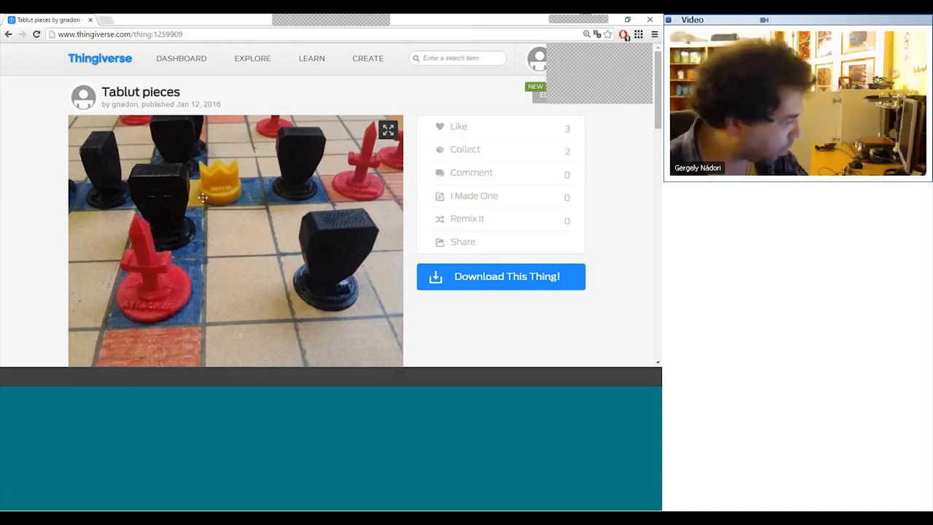
scroll("down", 3)
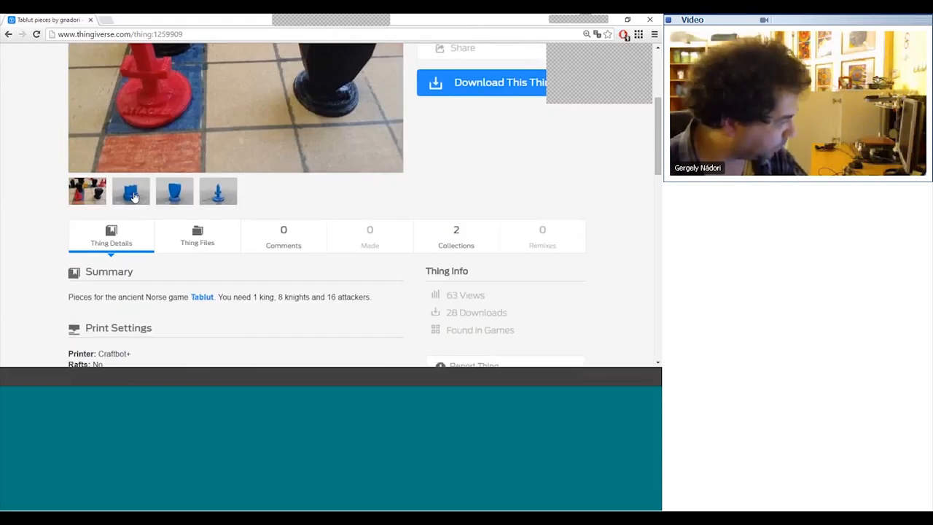
left_click(131, 191)
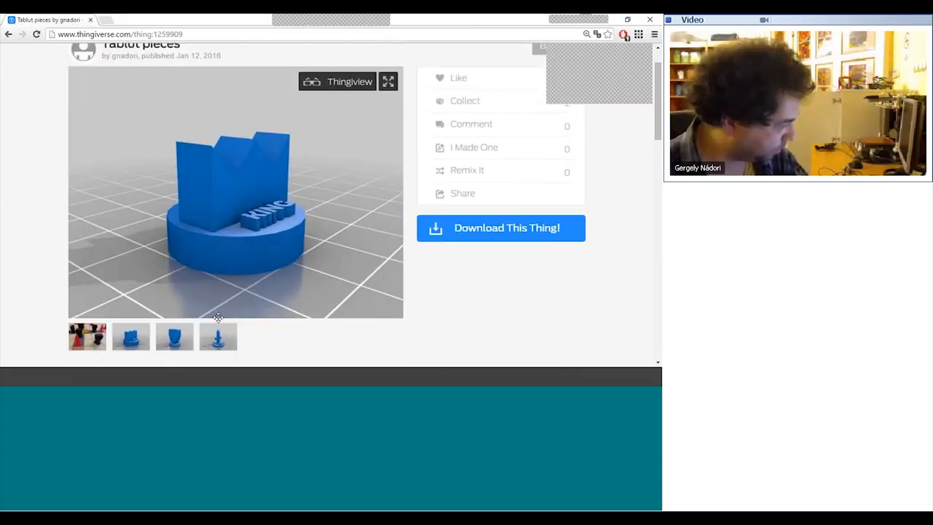
left_click(174, 336)
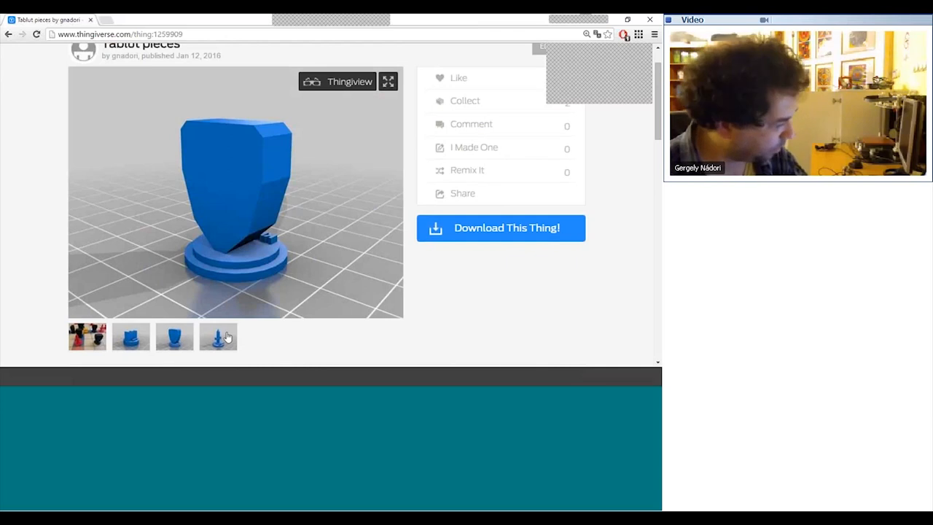
left_click(218, 336)
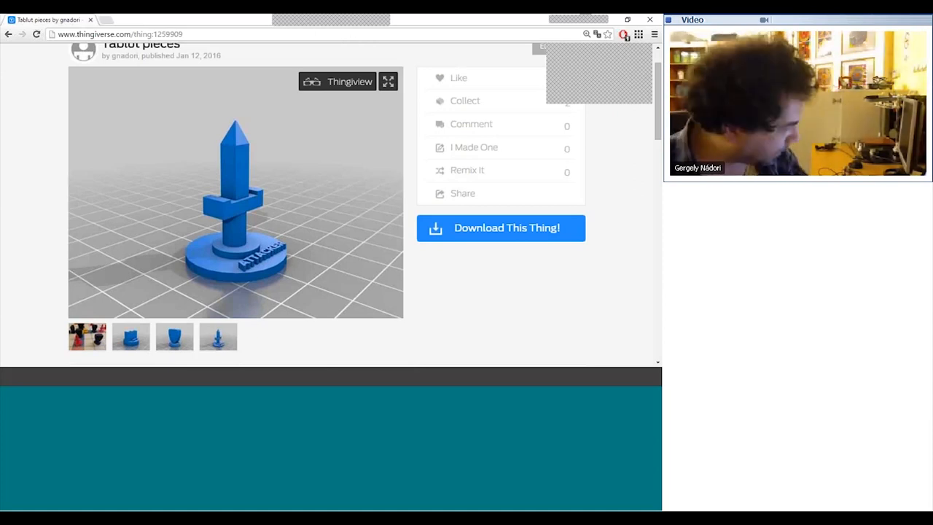
left_click(87, 336)
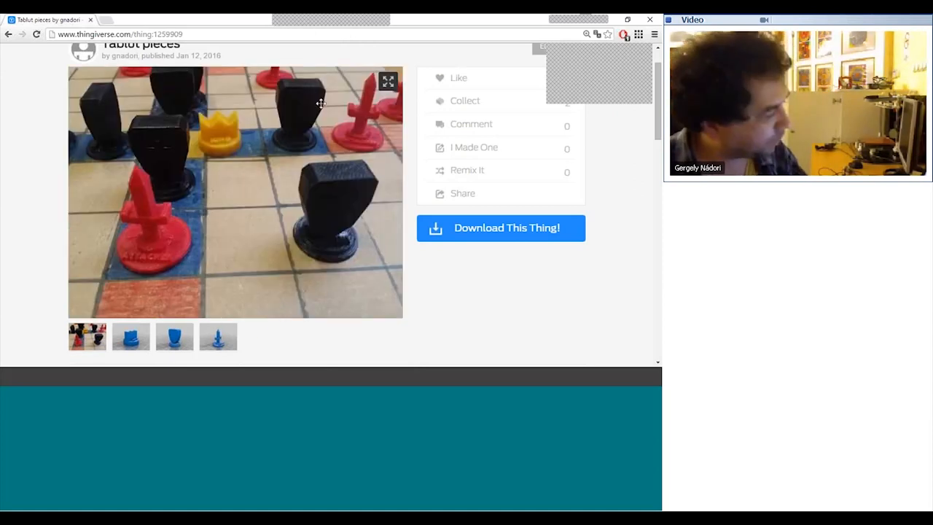
mouse_move(357, 146)
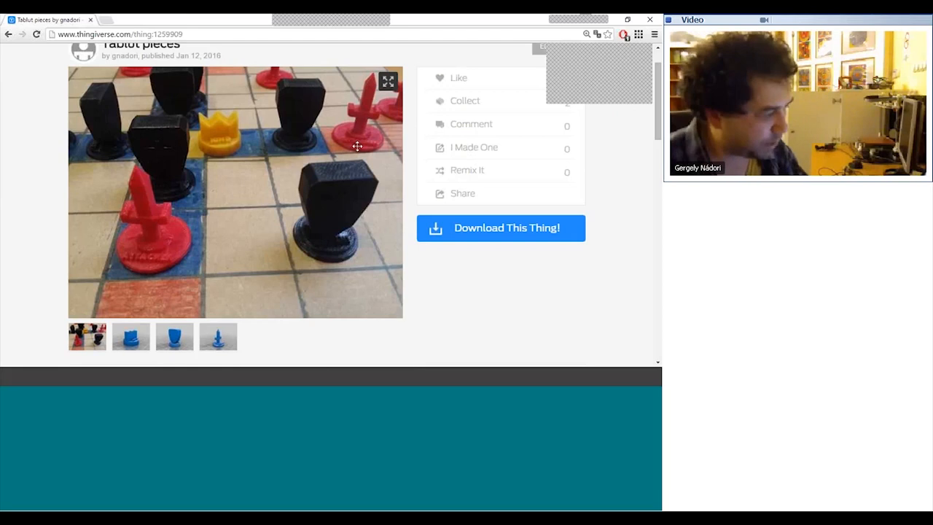
mouse_move(412, 279)
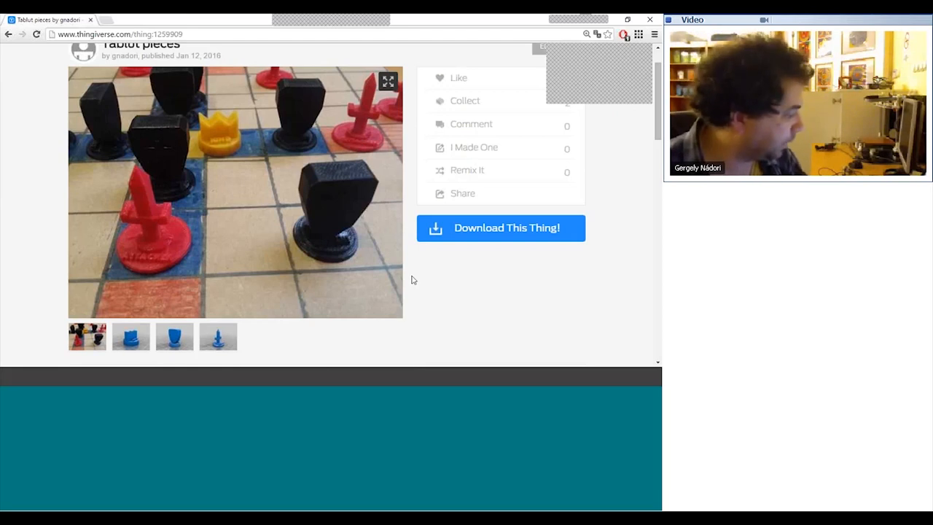